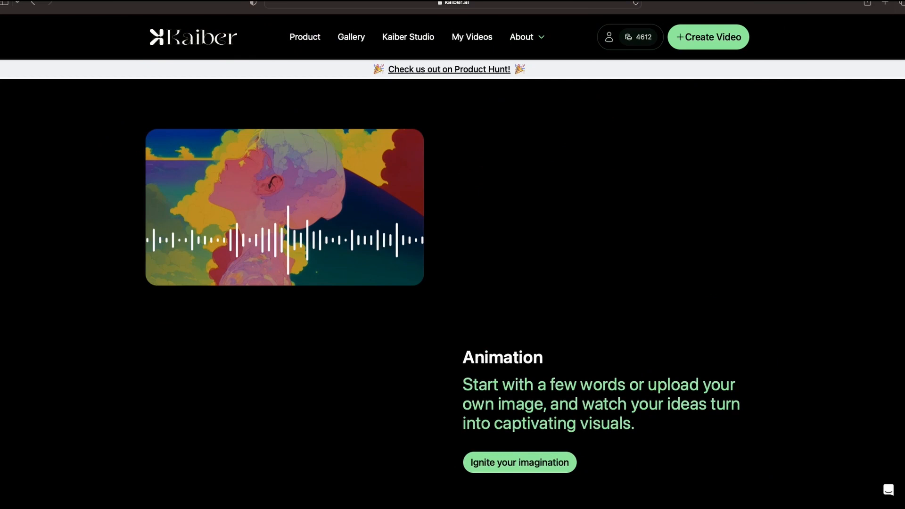
# - Upload the green dragon woman PNG from Desktop > Kaiber Test Video as the starting image
pyautogui.scroll(-3)
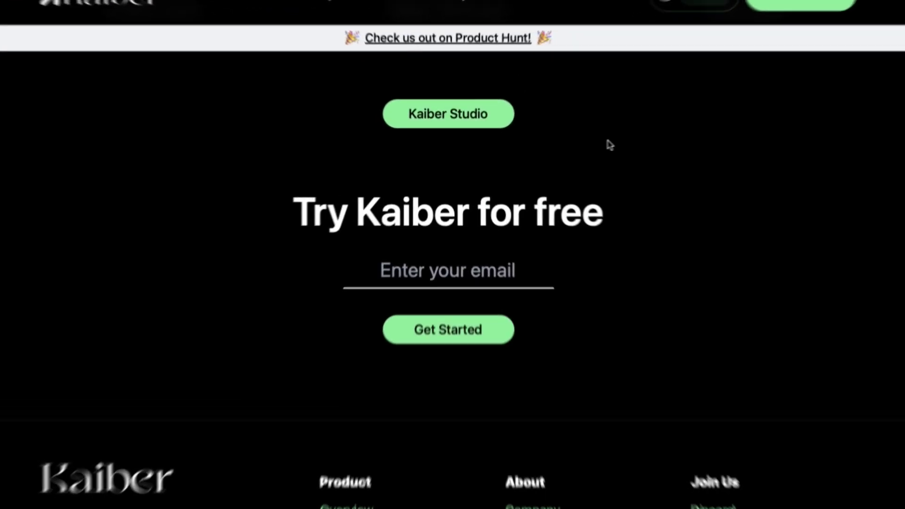
pyautogui.scroll(3)
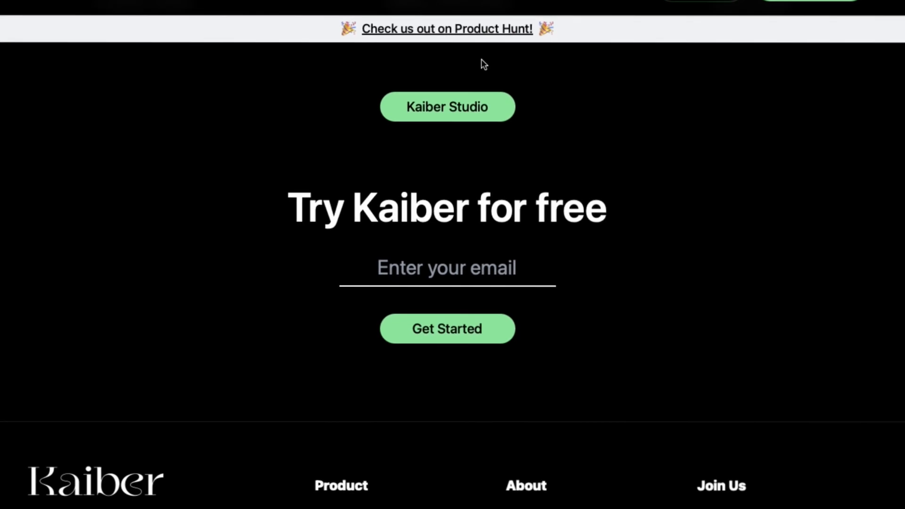
pyautogui.scroll(3)
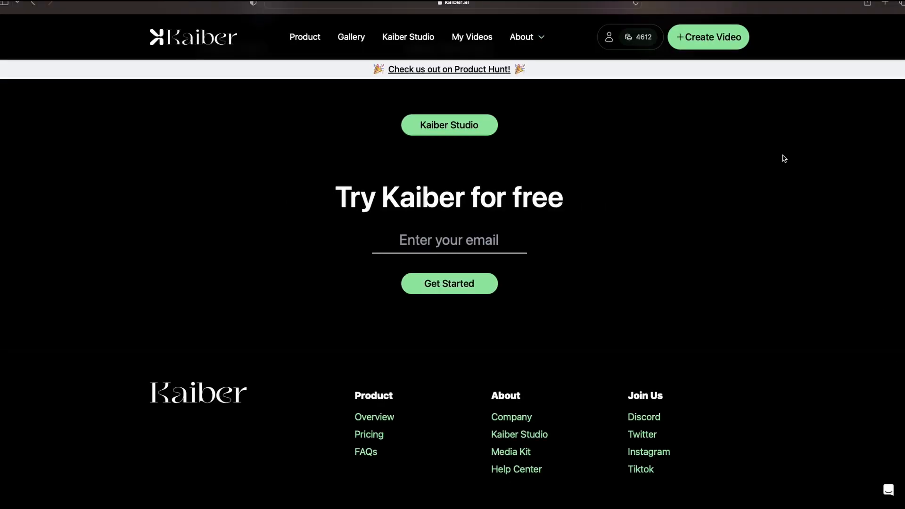
pyautogui.moveTo(707, 37)
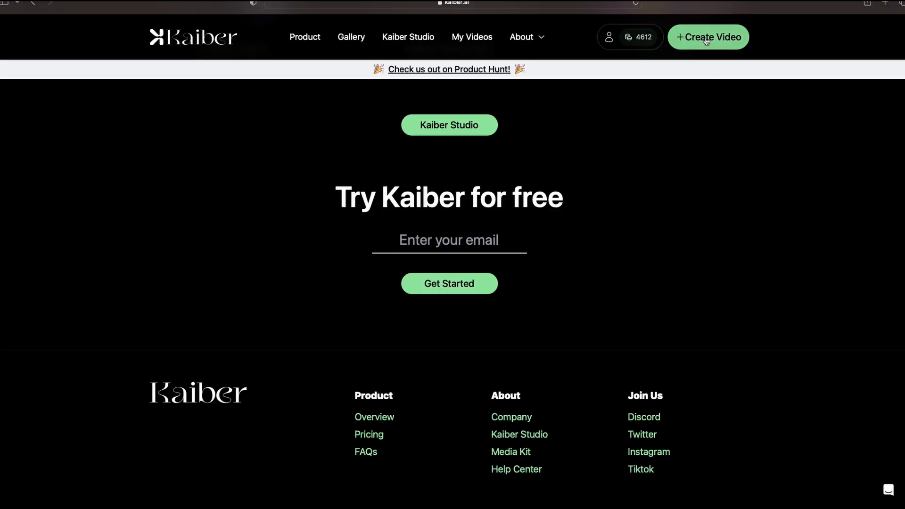
pyautogui.click(708, 37)
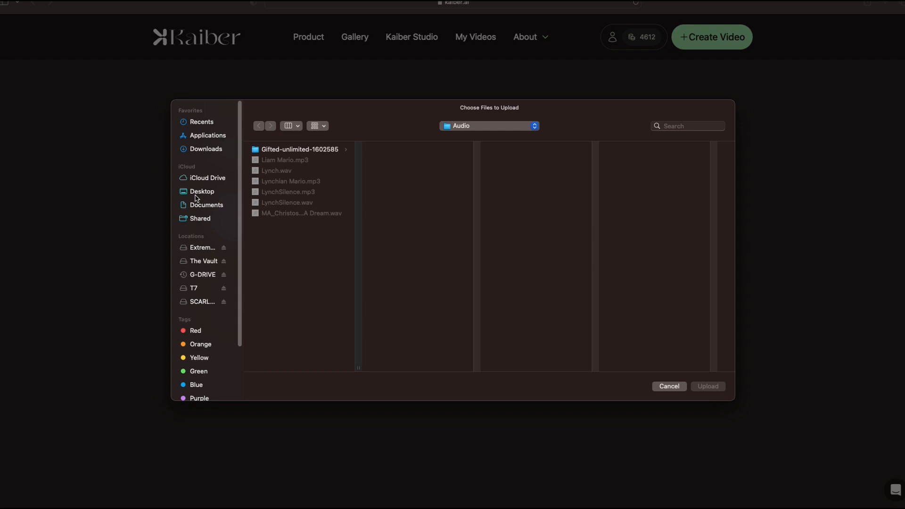
pyautogui.click(203, 191)
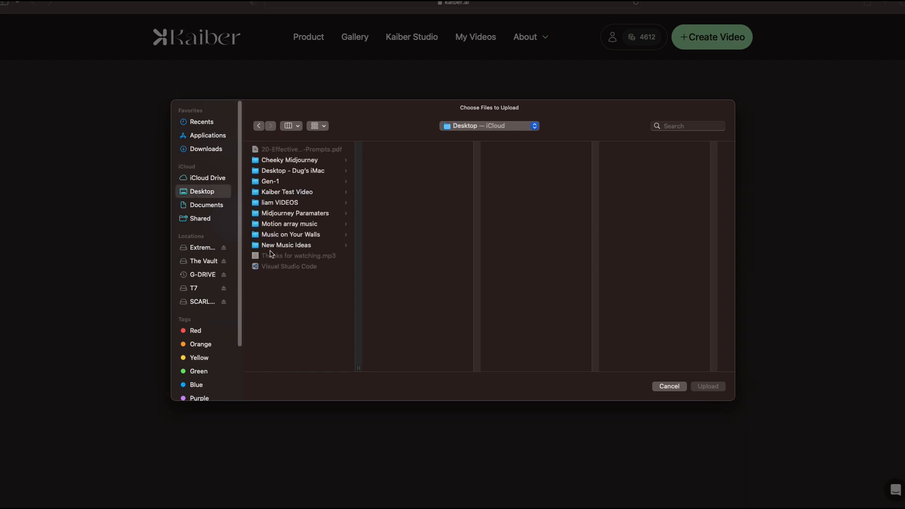
pyautogui.click(287, 192)
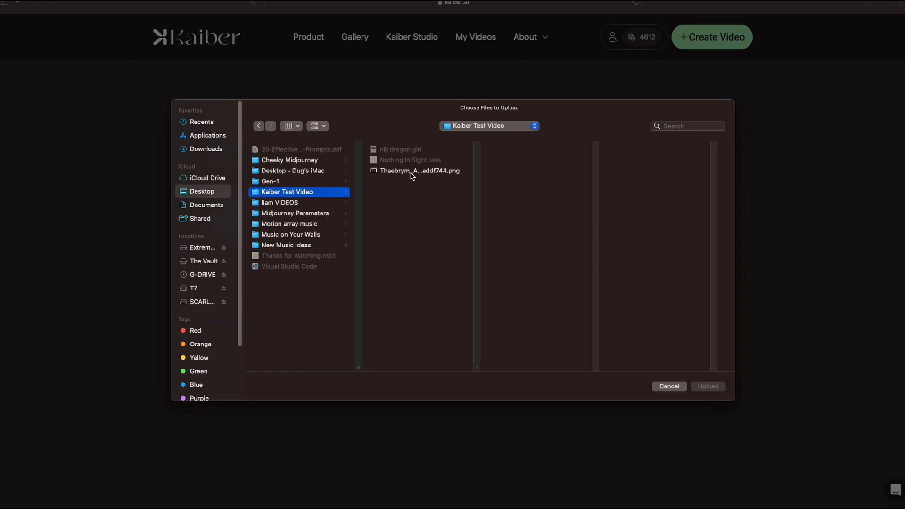
pyautogui.click(420, 170)
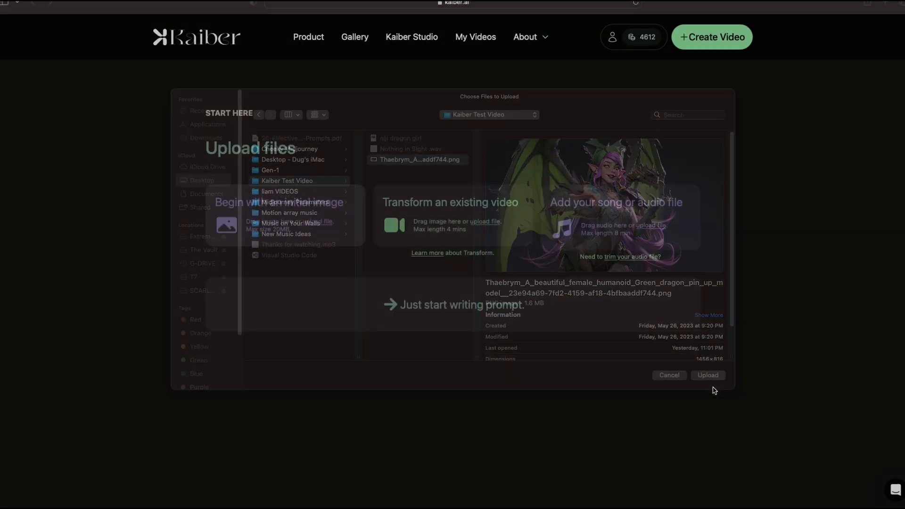
pyautogui.click(707, 375)
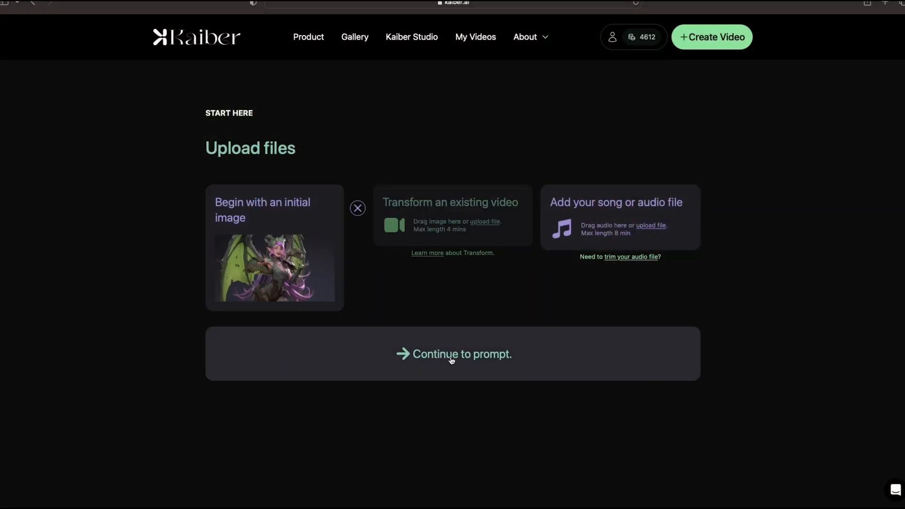
# - Paste the green dragon pin-up description with tattoos, armor and purple energy into the subject prompt
pyautogui.click(453, 354)
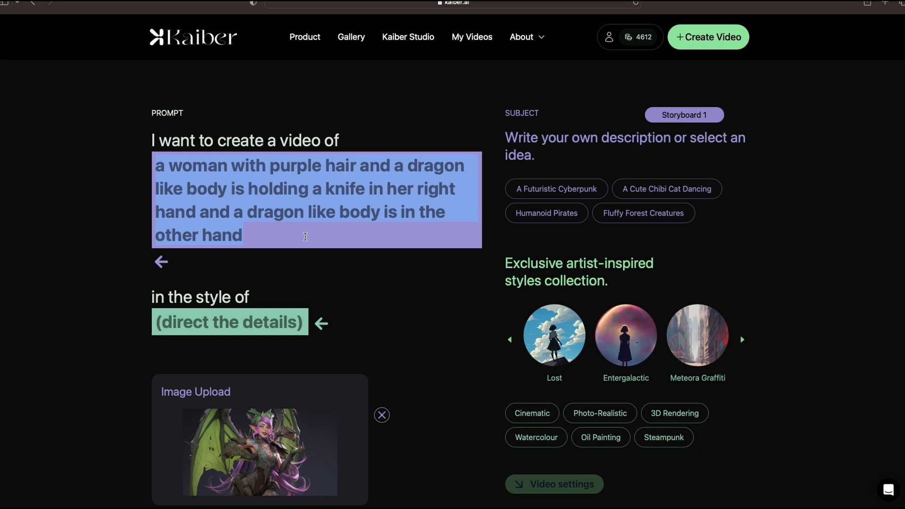
pyautogui.rightClick(305, 237)
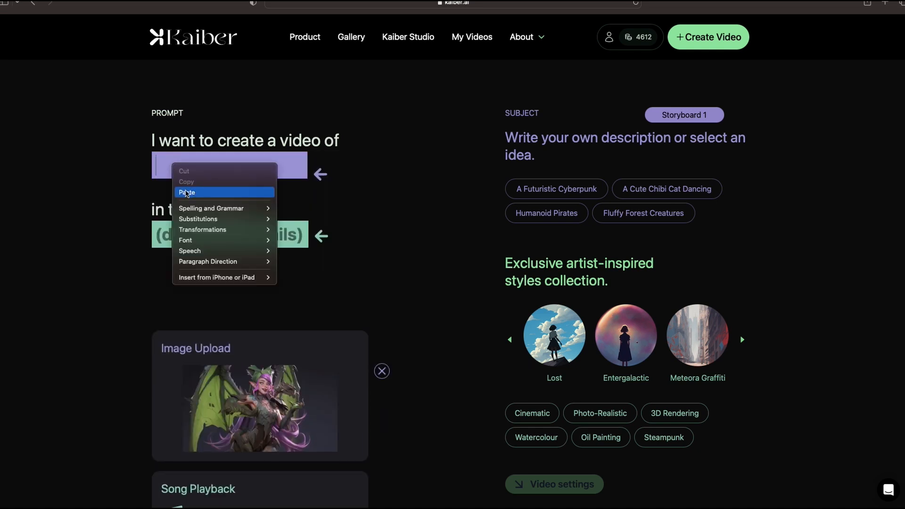
pyautogui.click(187, 192)
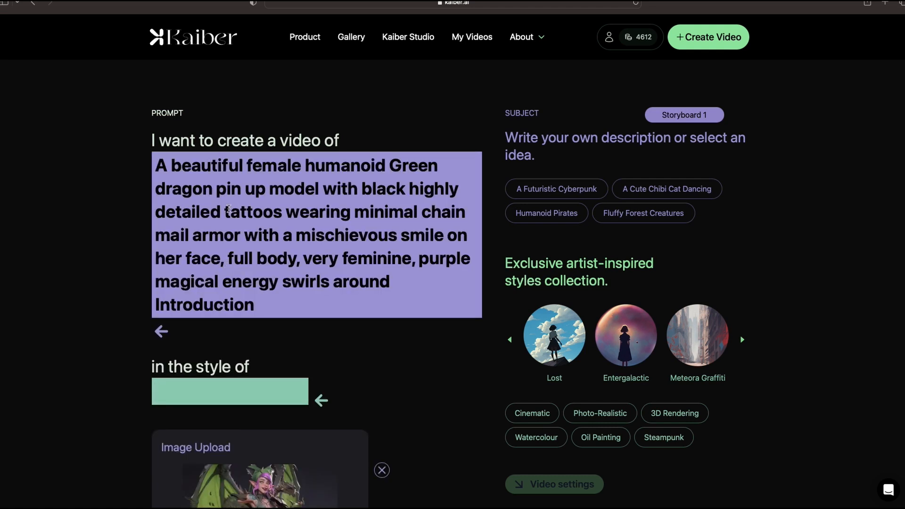
pyautogui.click(229, 391)
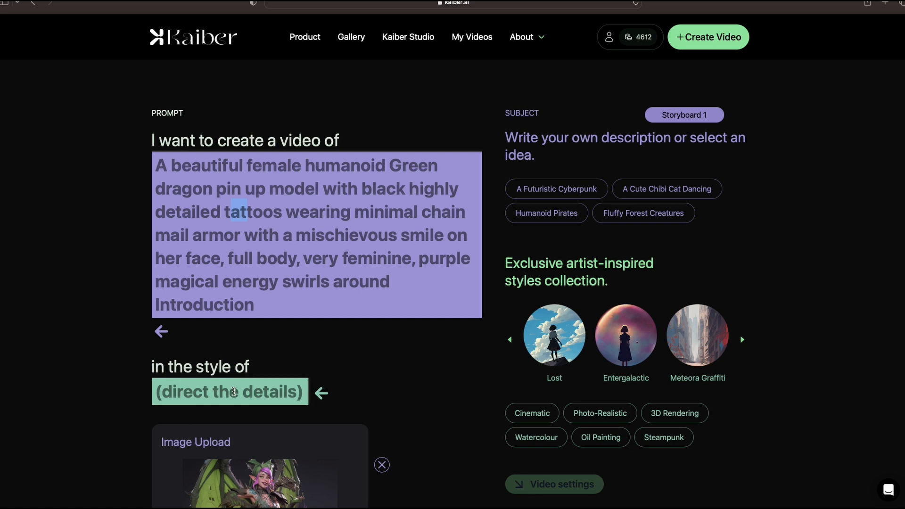
pyautogui.scroll(-3)
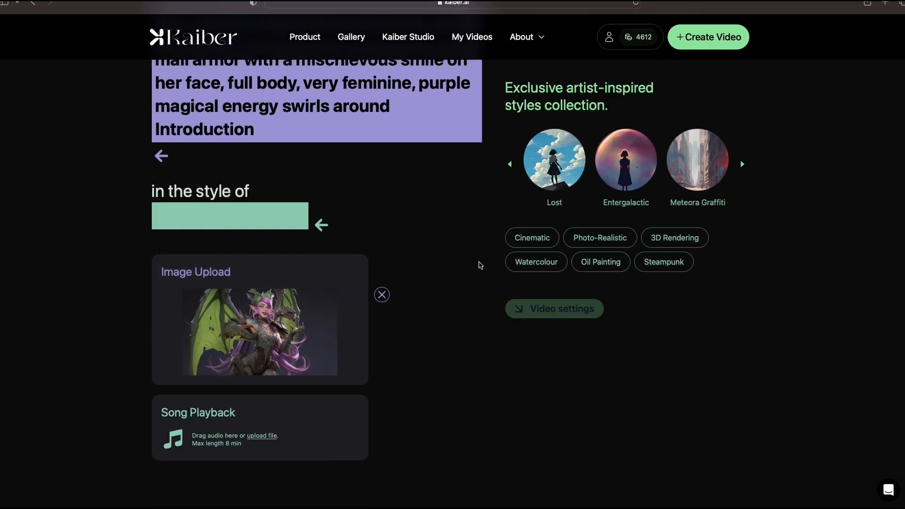
# - Apply the 3D Rendering style preset and prefix the style with 'Anime'
pyautogui.click(531, 237)
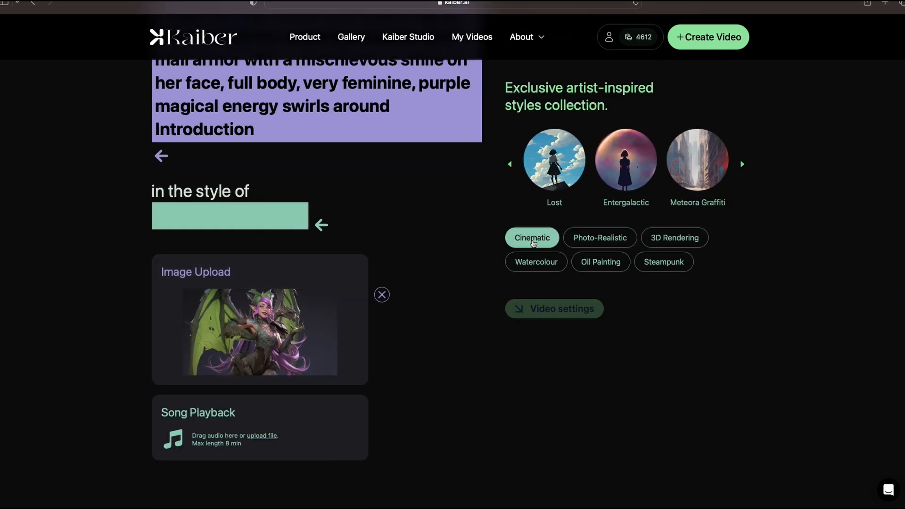
pyautogui.click(674, 237)
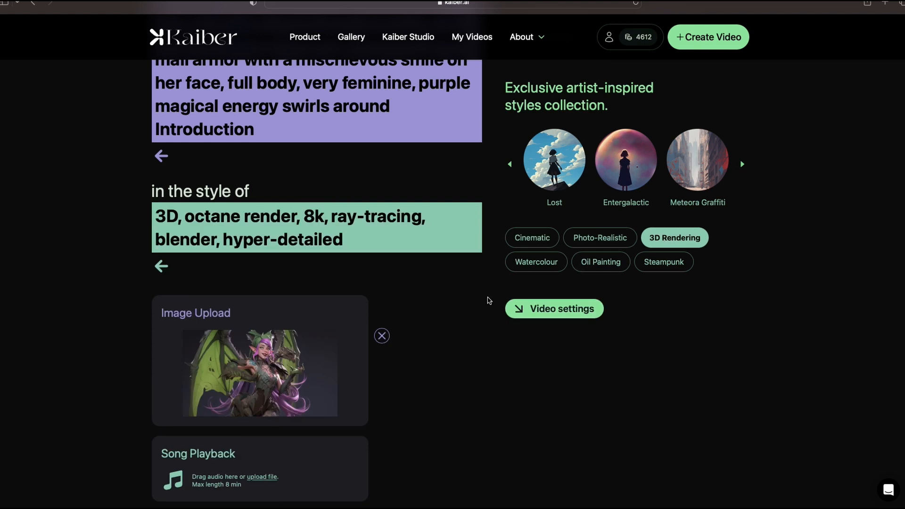
pyautogui.click(156, 216)
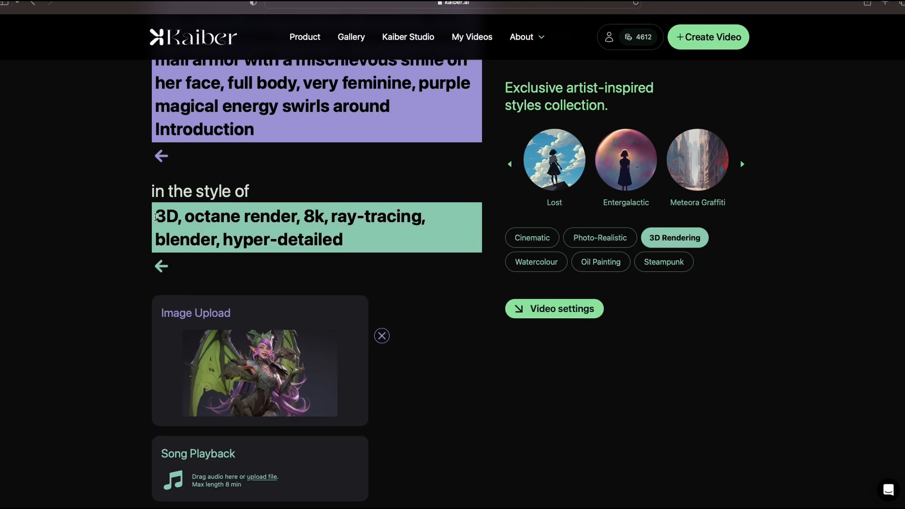
pyautogui.write('Anime')
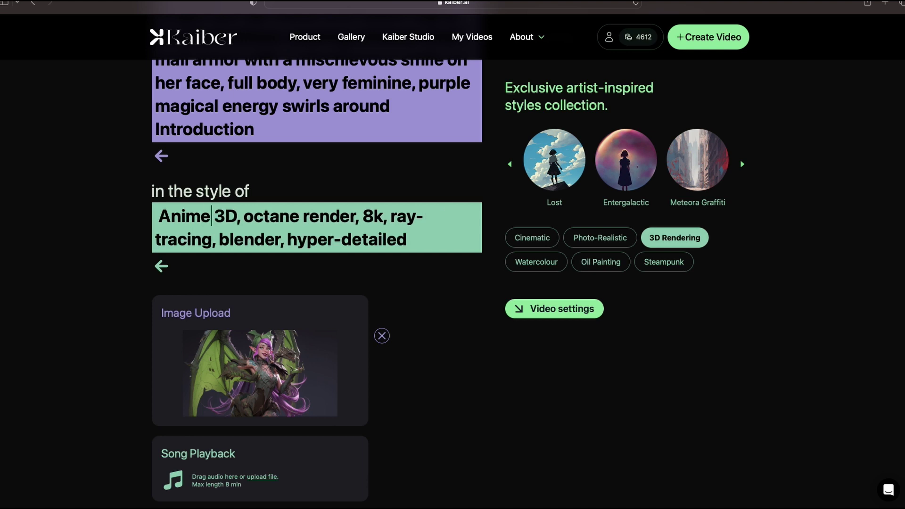
pyautogui.moveTo(459, 397)
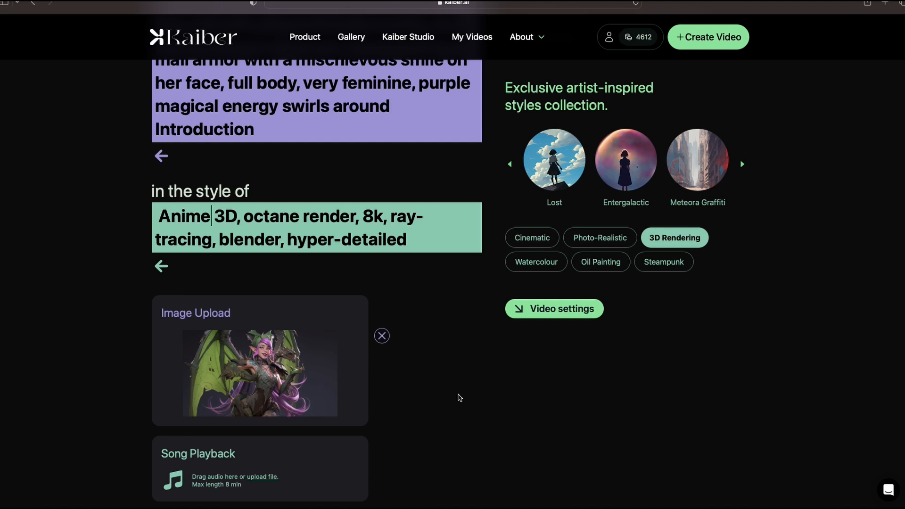
pyautogui.scroll(-3)
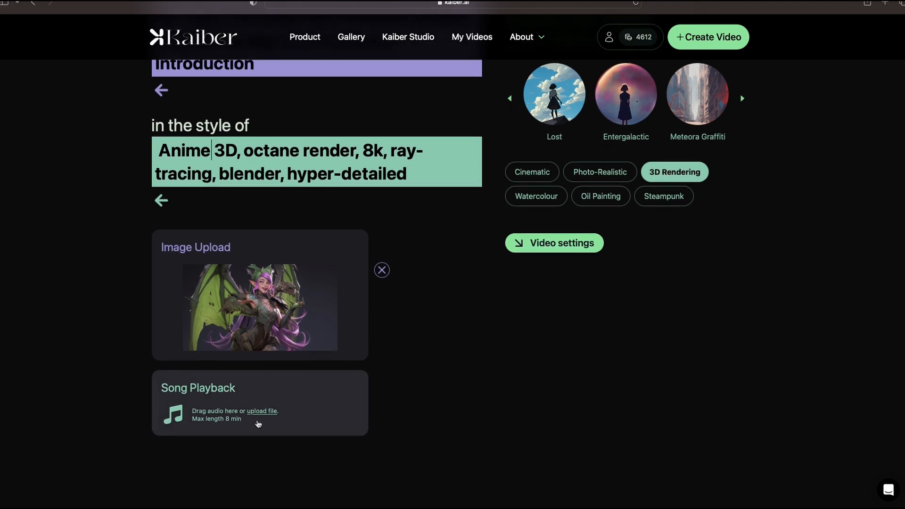
pyautogui.click(261, 411)
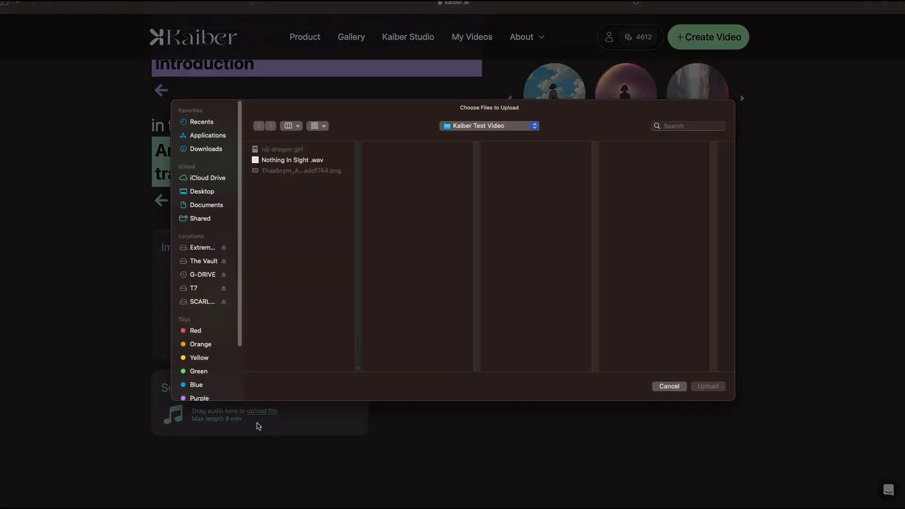
pyautogui.click(293, 160)
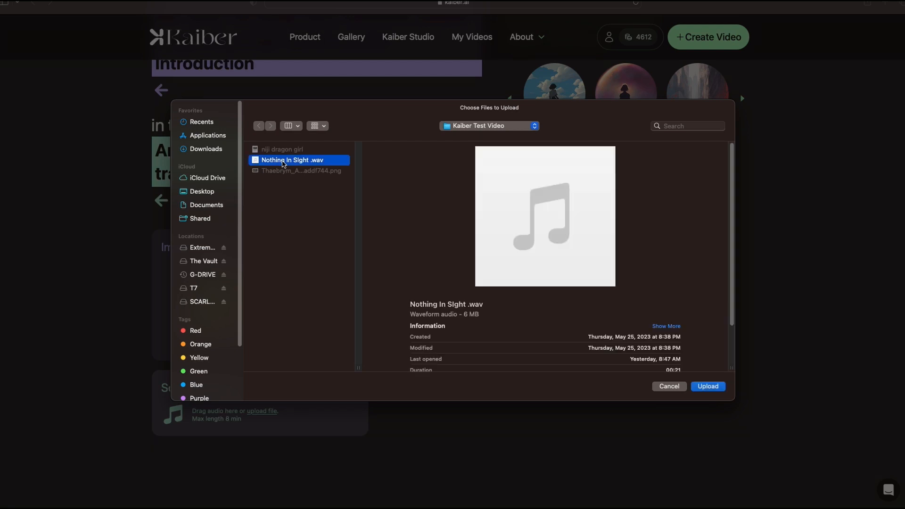
pyautogui.click(708, 386)
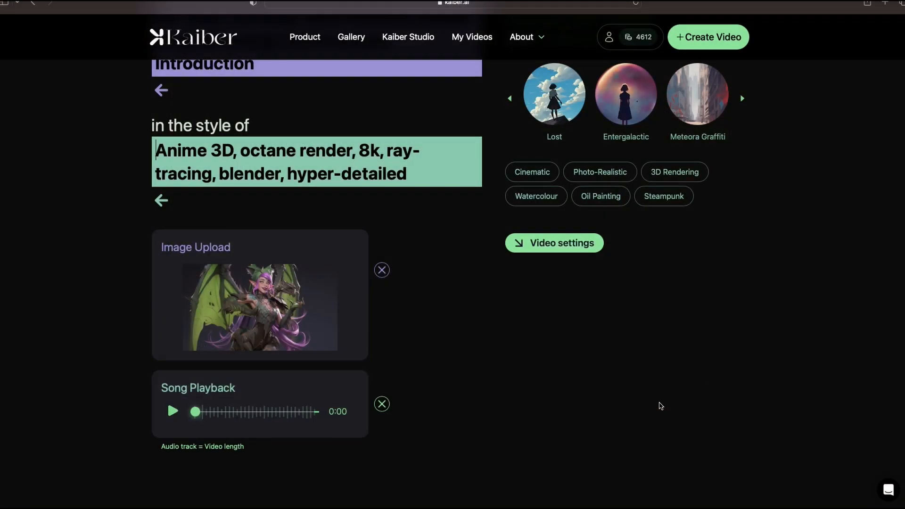
pyautogui.moveTo(671, 391)
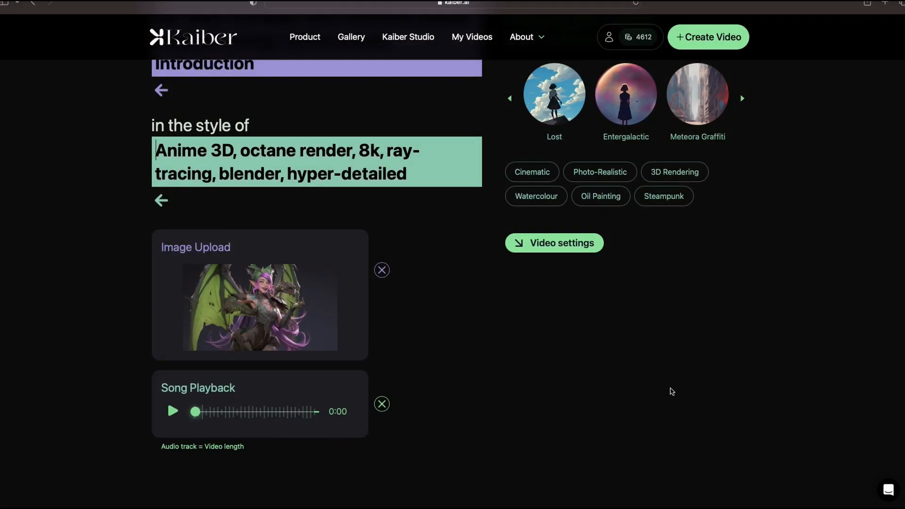
pyautogui.scroll(3)
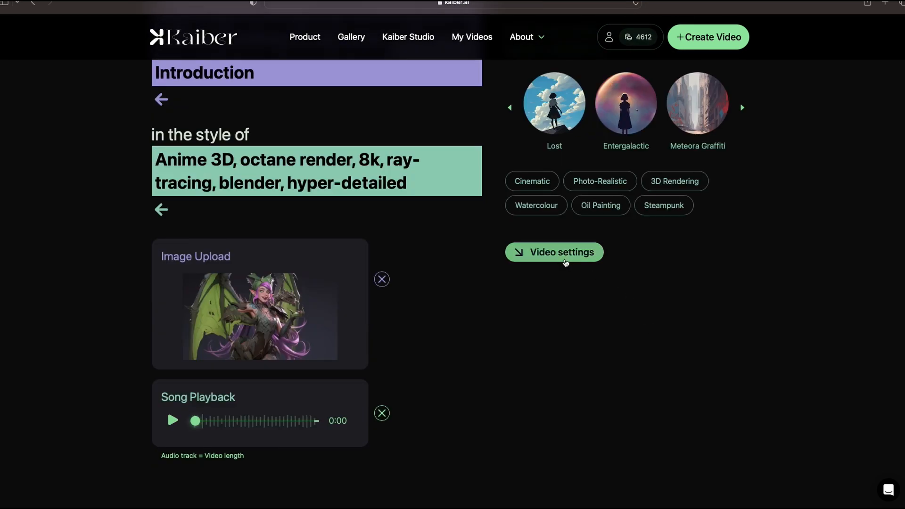
# - Set camera movement to Zoom In and generate preview frames
pyautogui.click(561, 252)
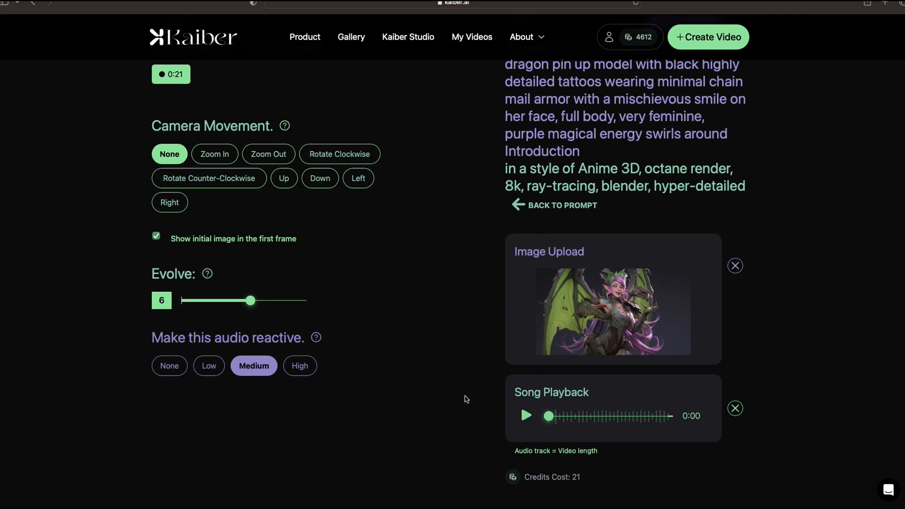
pyautogui.scroll(3)
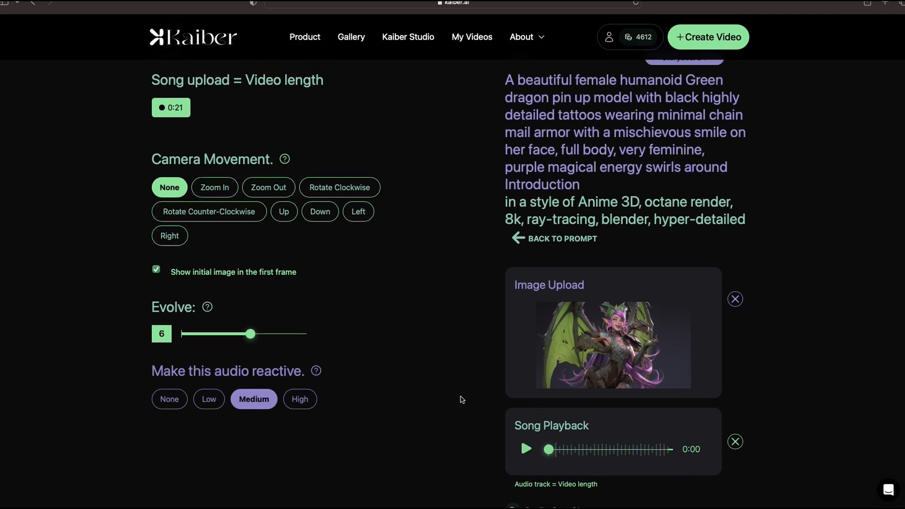
pyautogui.moveTo(283, 249)
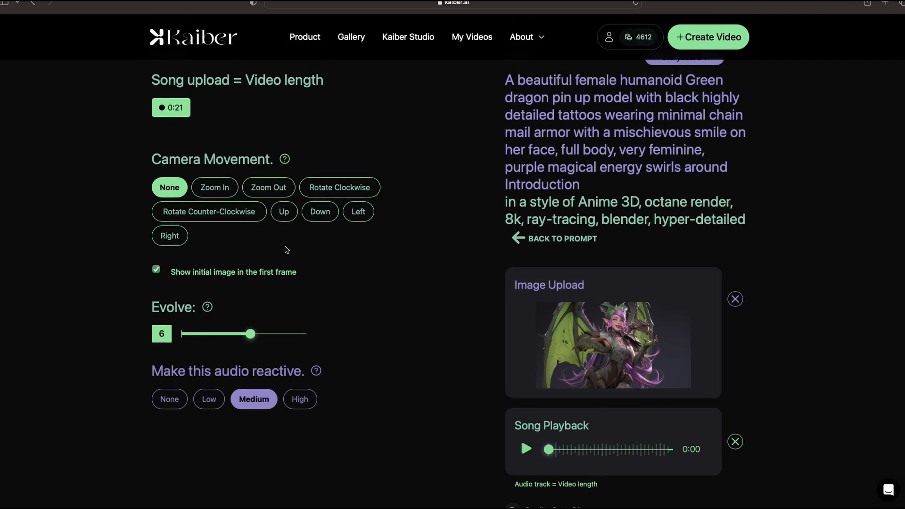
pyautogui.moveTo(241, 178)
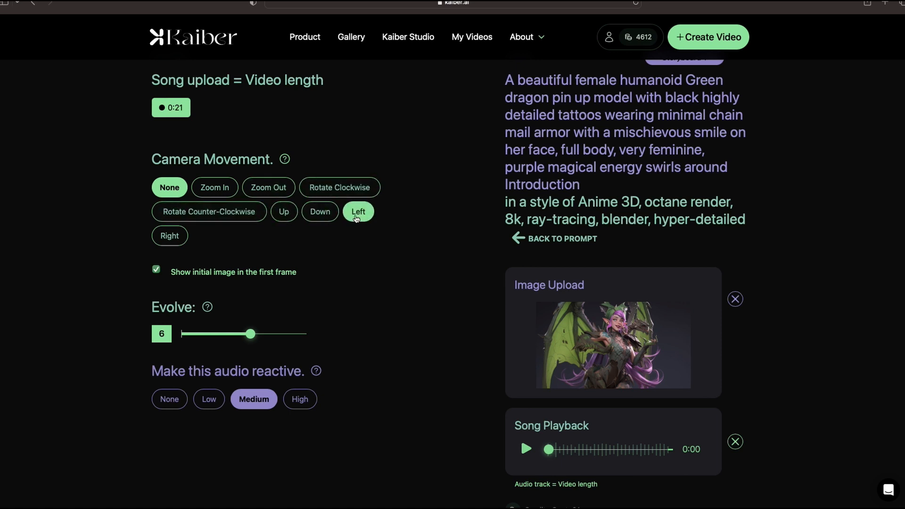
pyautogui.click(170, 236)
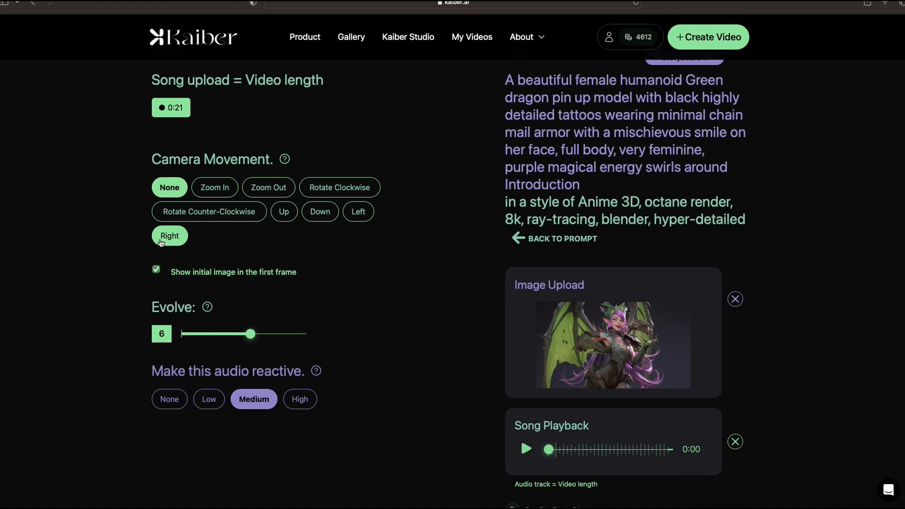
pyautogui.moveTo(255, 247)
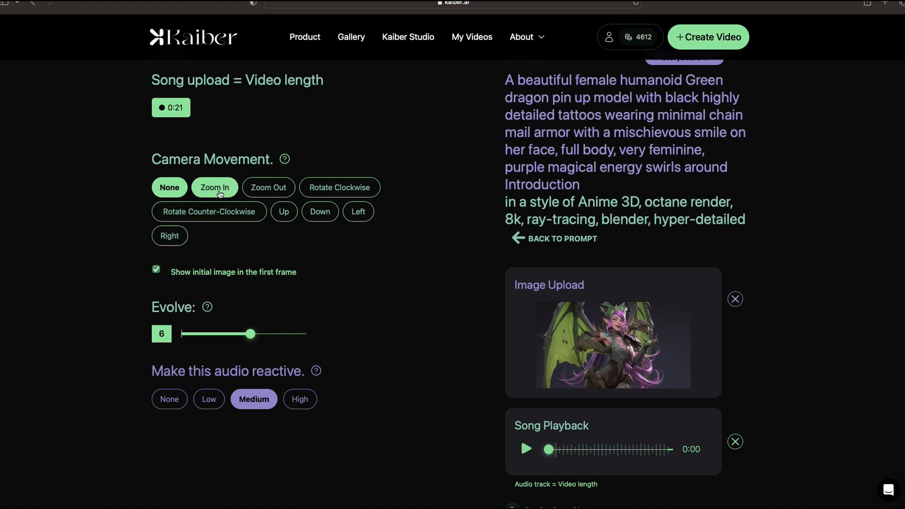
pyautogui.click(214, 187)
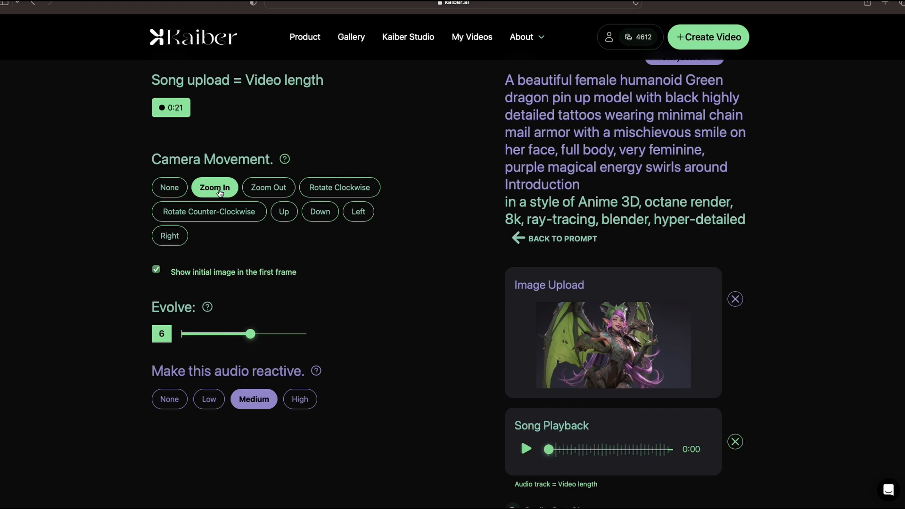
pyautogui.moveTo(769, 412)
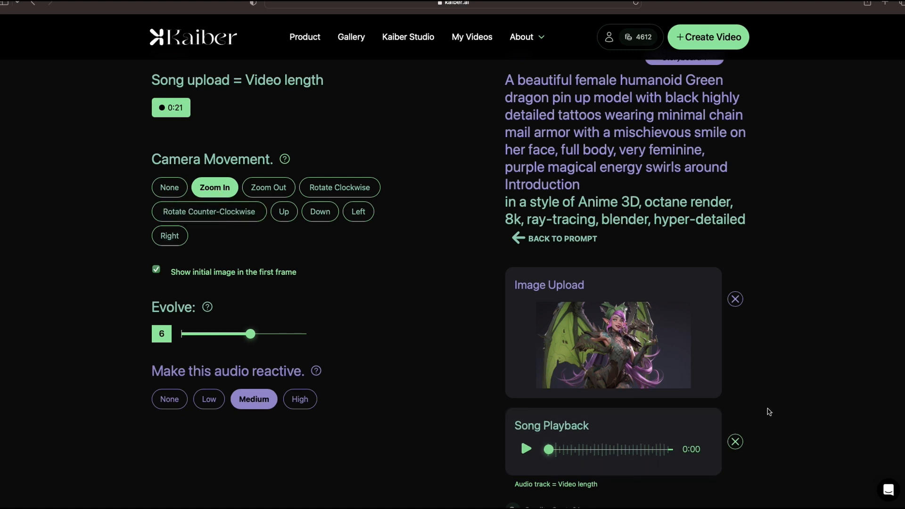
pyautogui.scroll(-3)
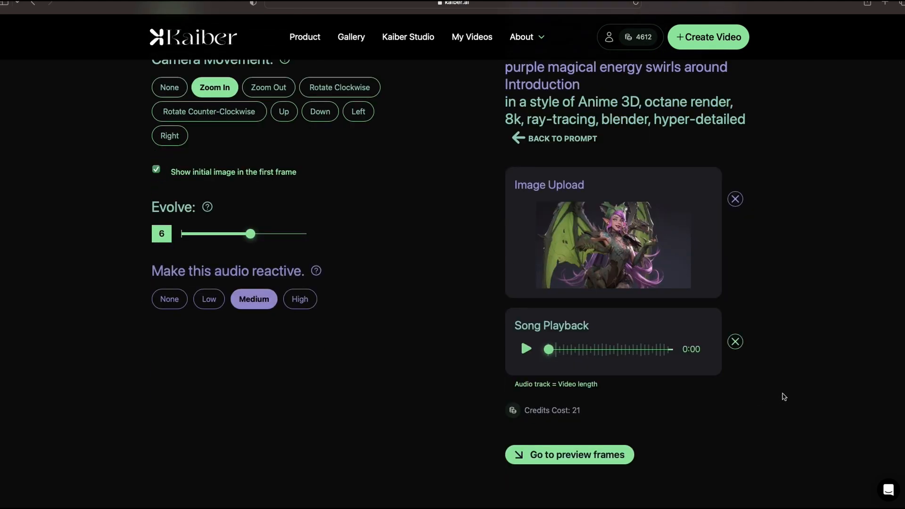
pyautogui.moveTo(583, 413)
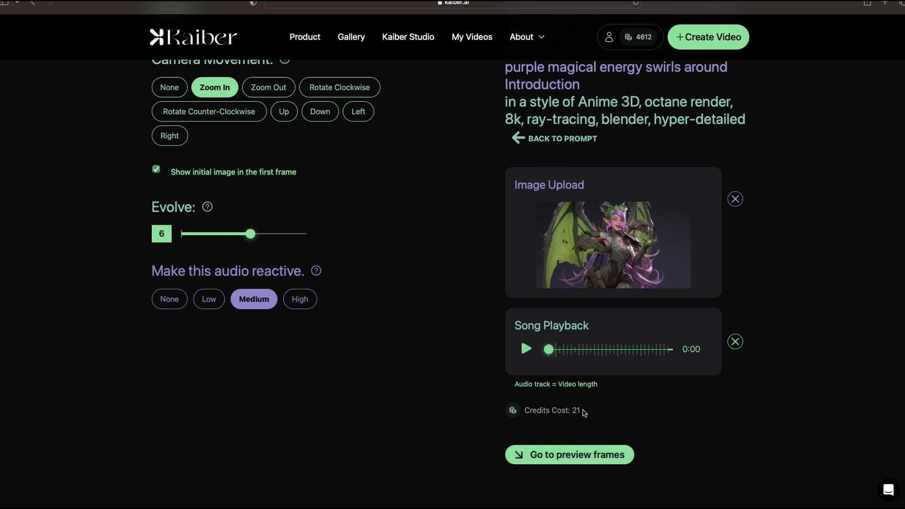
pyautogui.moveTo(588, 409)
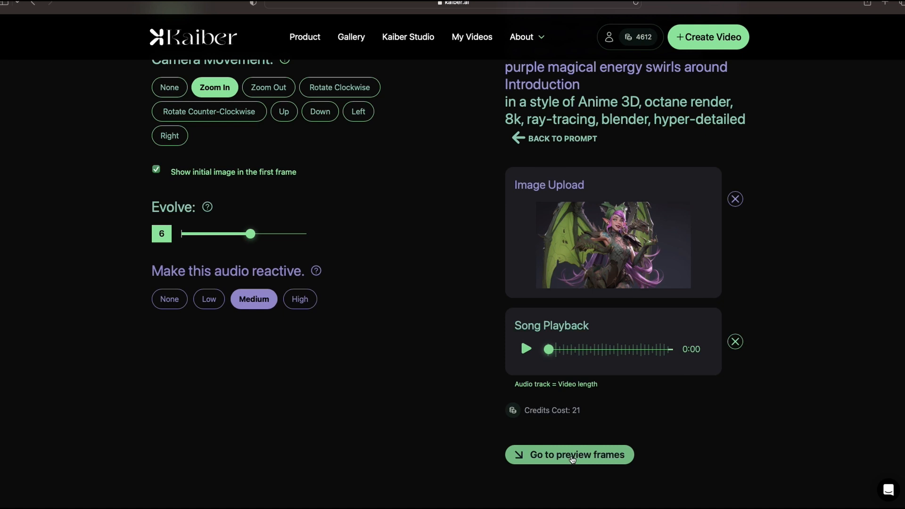
pyautogui.click(568, 454)
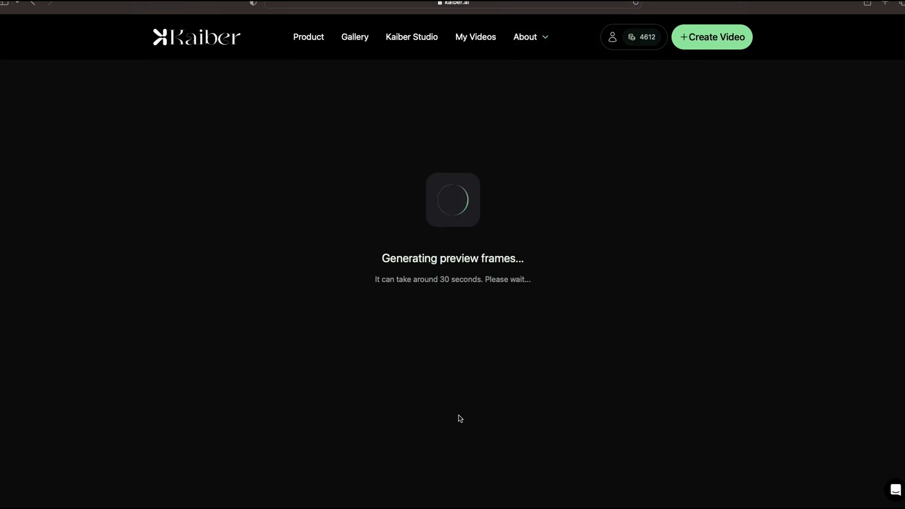
pyautogui.moveTo(452, 269)
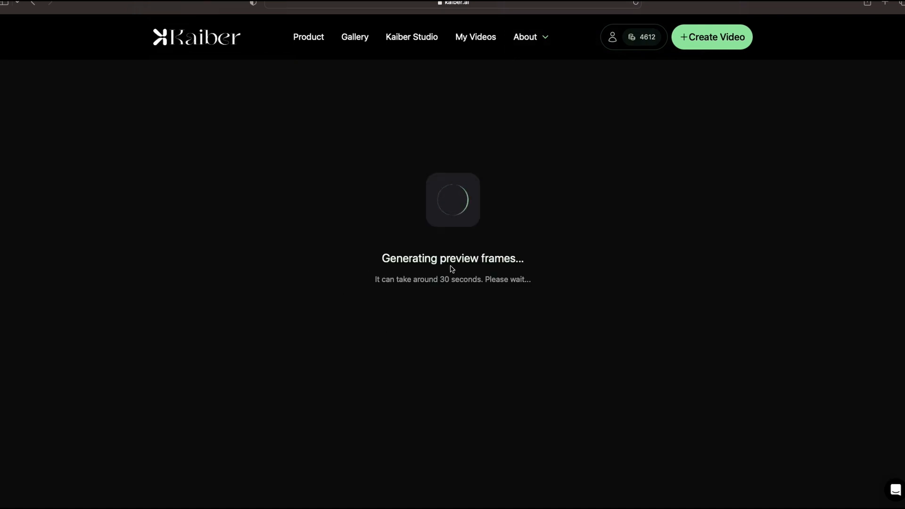
pyautogui.moveTo(432, 295)
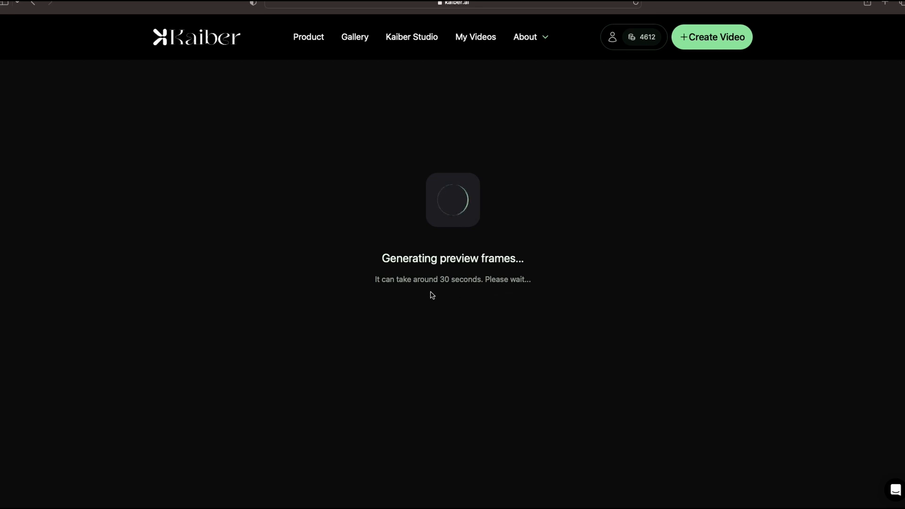
pyautogui.moveTo(471, 293)
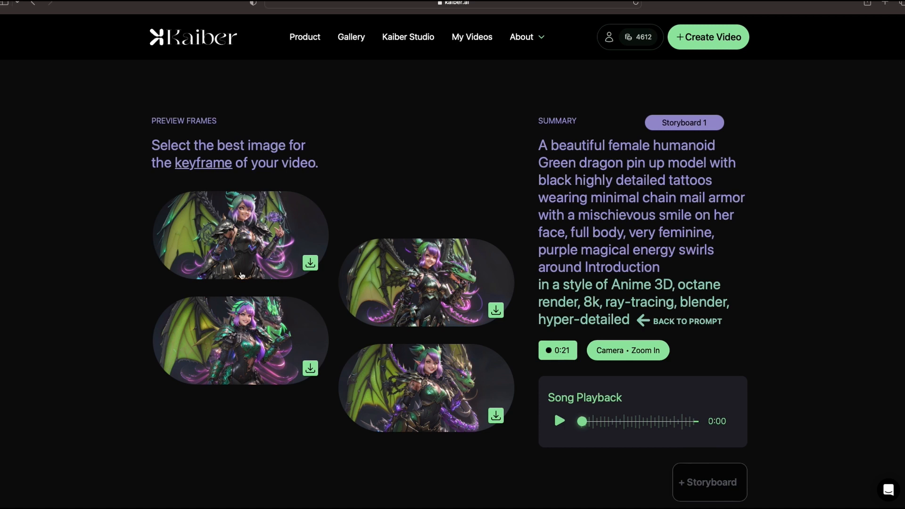
pyautogui.moveTo(252, 347)
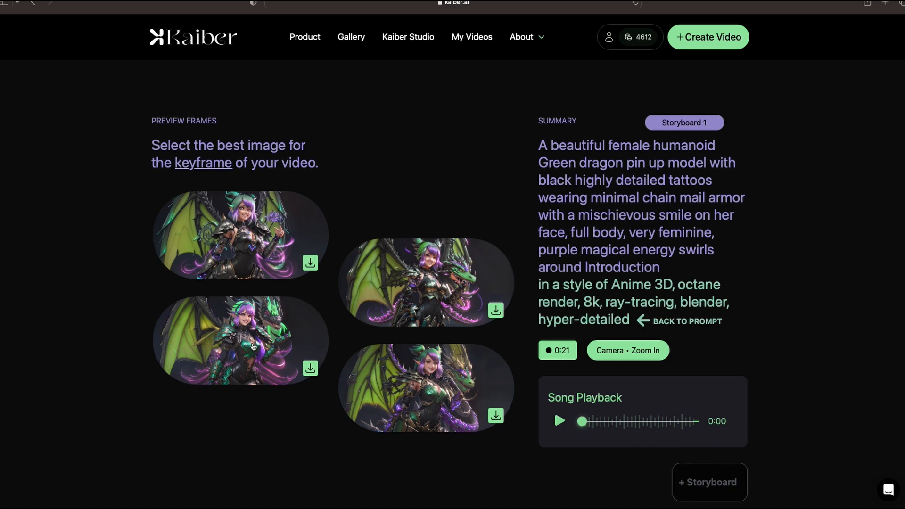
pyautogui.moveTo(413, 384)
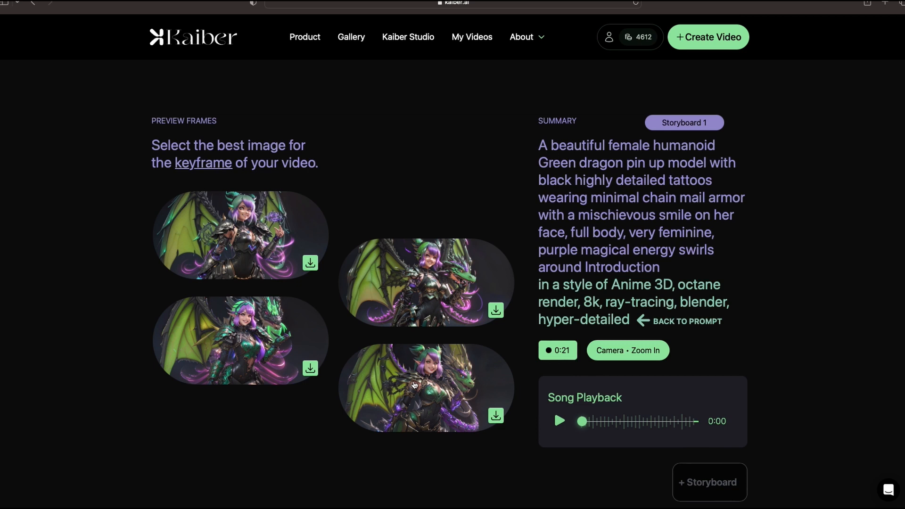
pyautogui.moveTo(476, 373)
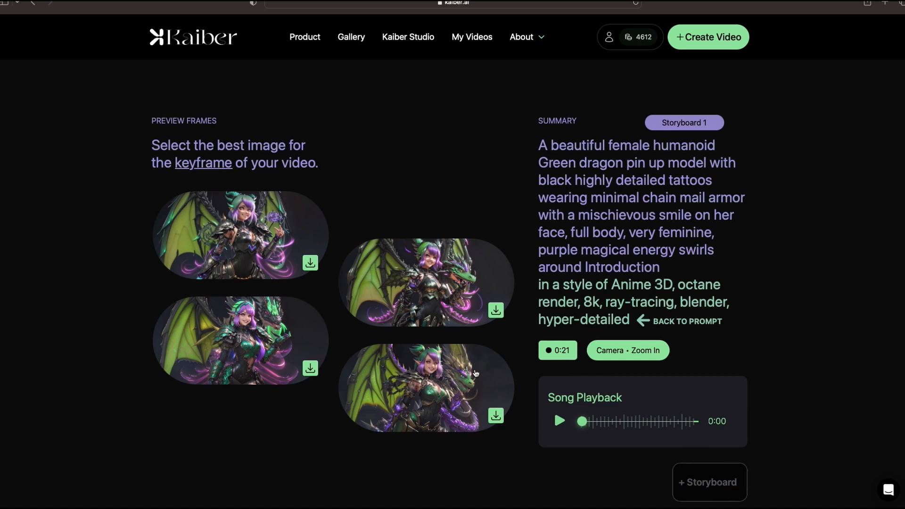
pyautogui.moveTo(292, 340)
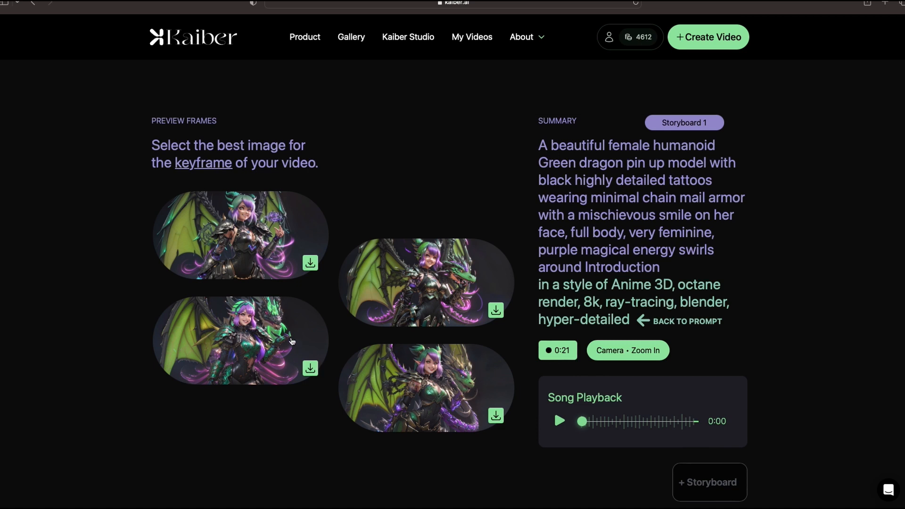
pyautogui.moveTo(242, 322)
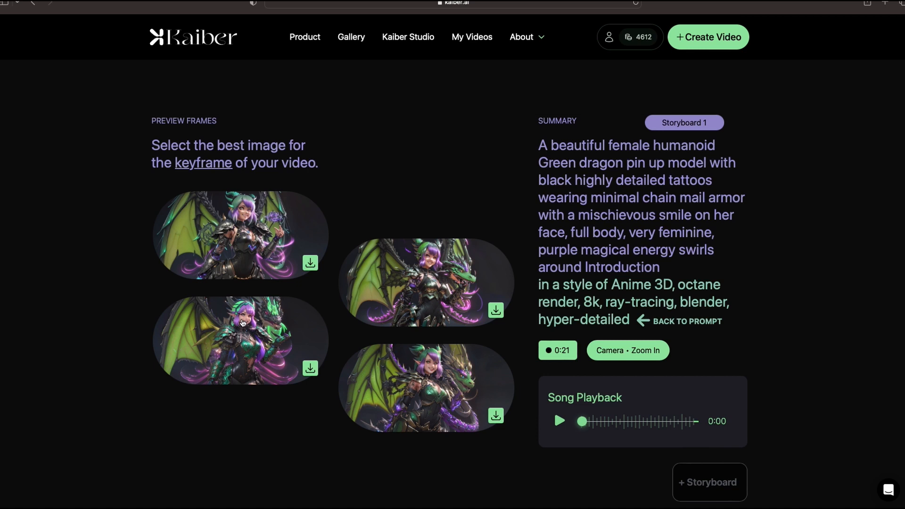
pyautogui.moveTo(434, 282)
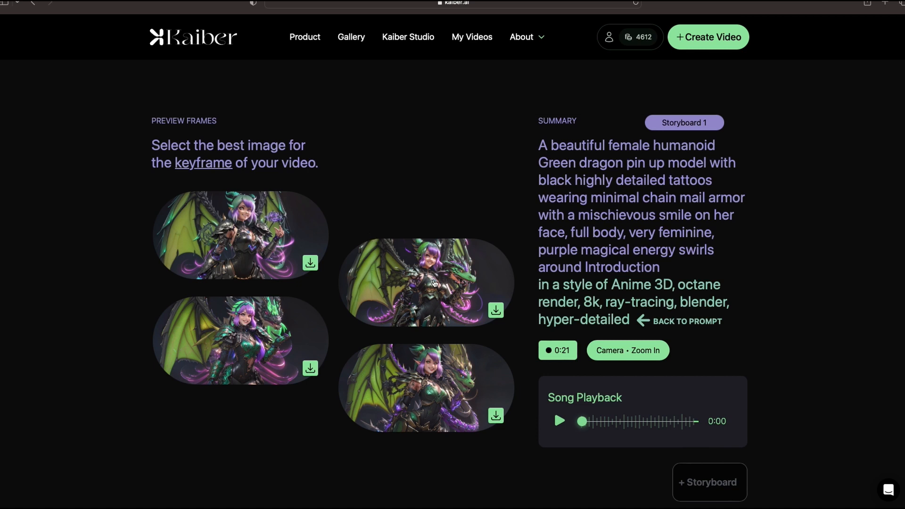
pyautogui.moveTo(426, 273)
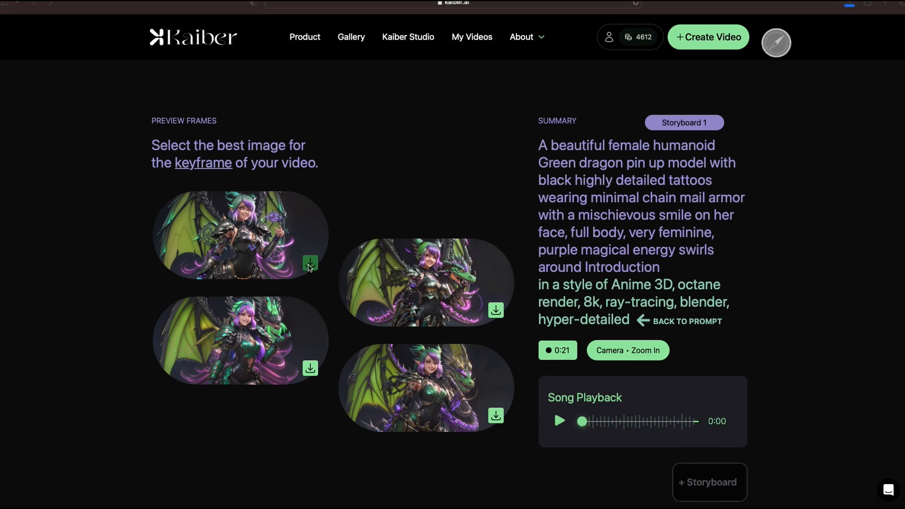
pyautogui.moveTo(371, 261)
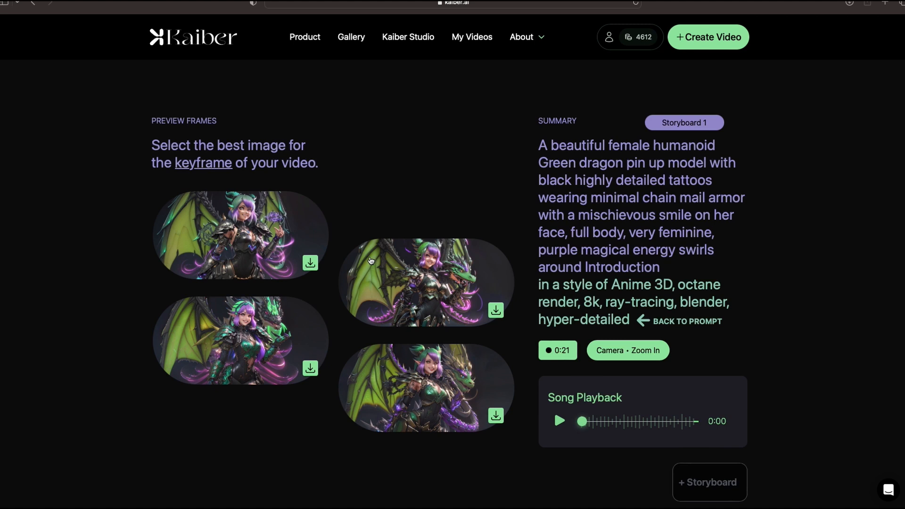
# - Select the bottom-right image in the Preview Frames grid as the keyframe
pyautogui.click(427, 387)
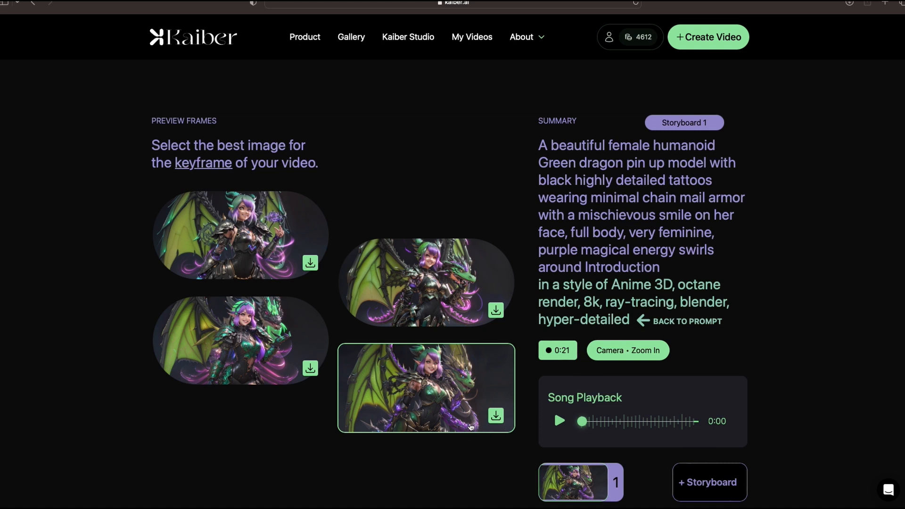
pyautogui.scroll(-3)
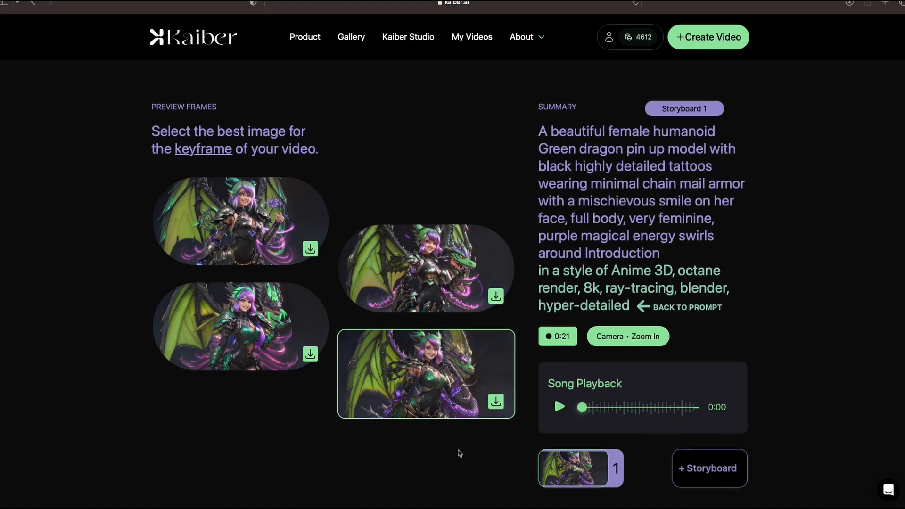
pyautogui.scroll(-3)
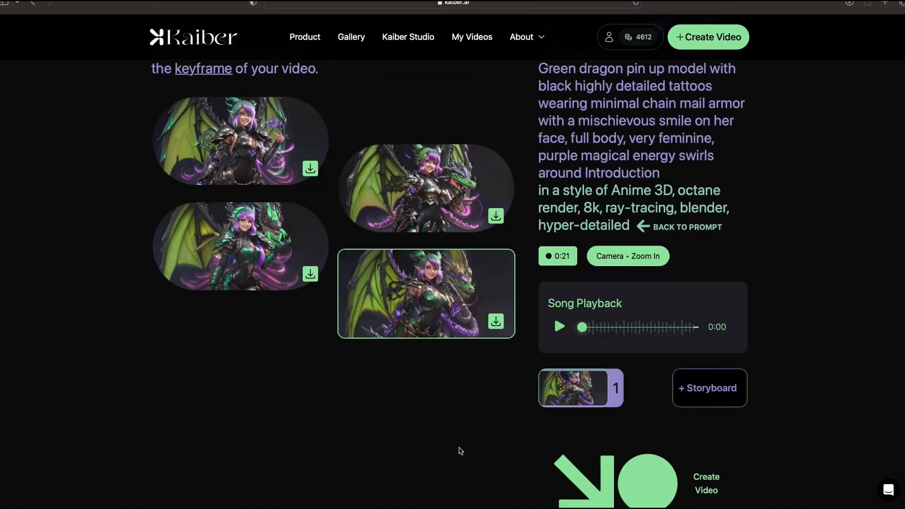
pyautogui.scroll(3)
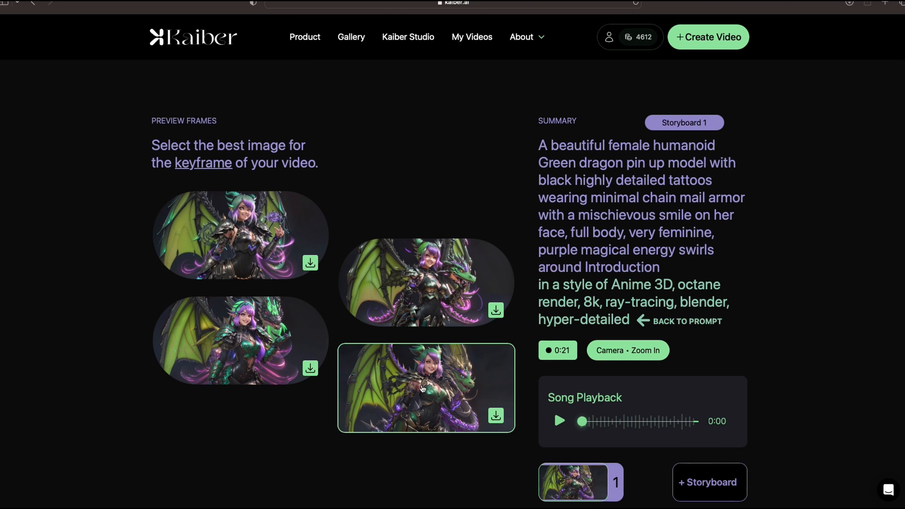
pyautogui.moveTo(345, 444)
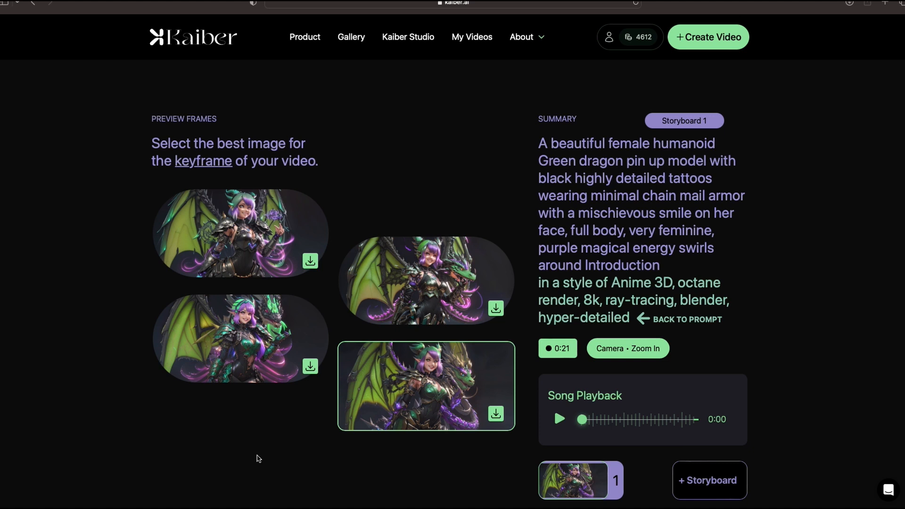
pyautogui.scroll(-3)
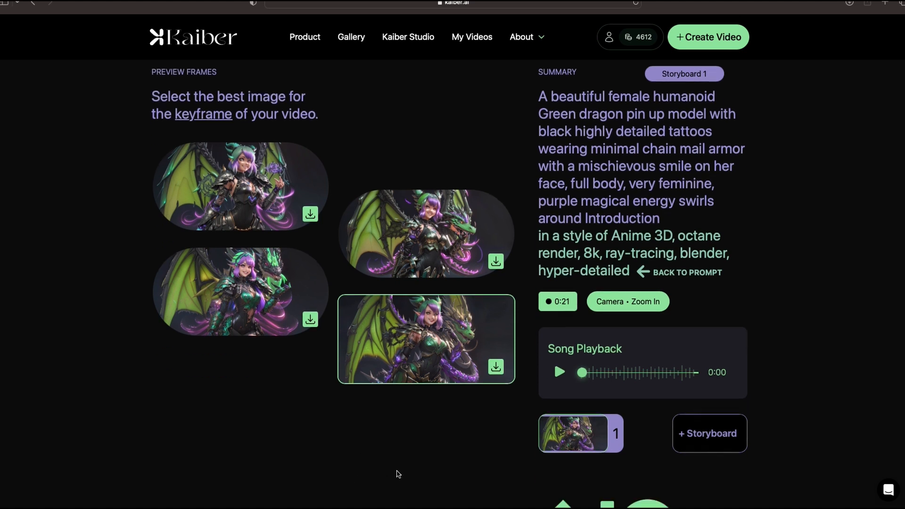
pyautogui.scroll(-3)
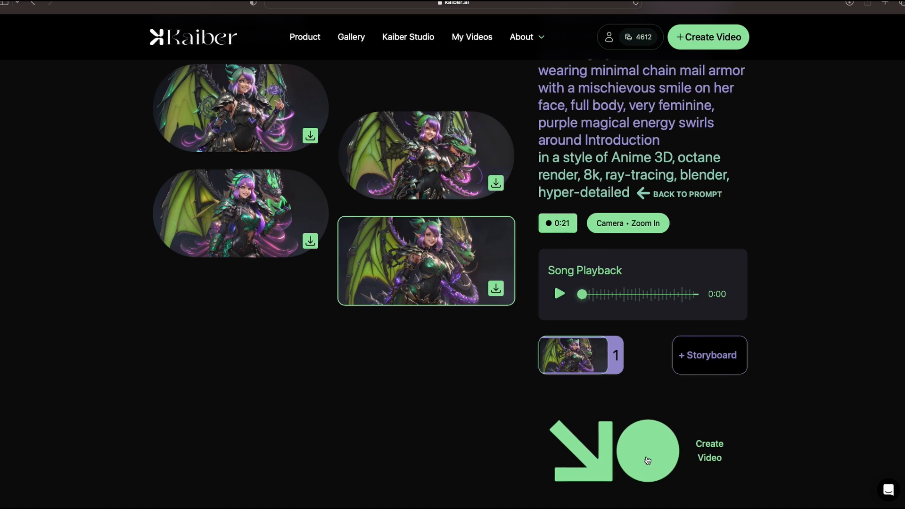
# - Start final video generation with the Create Video button
pyautogui.click(646, 451)
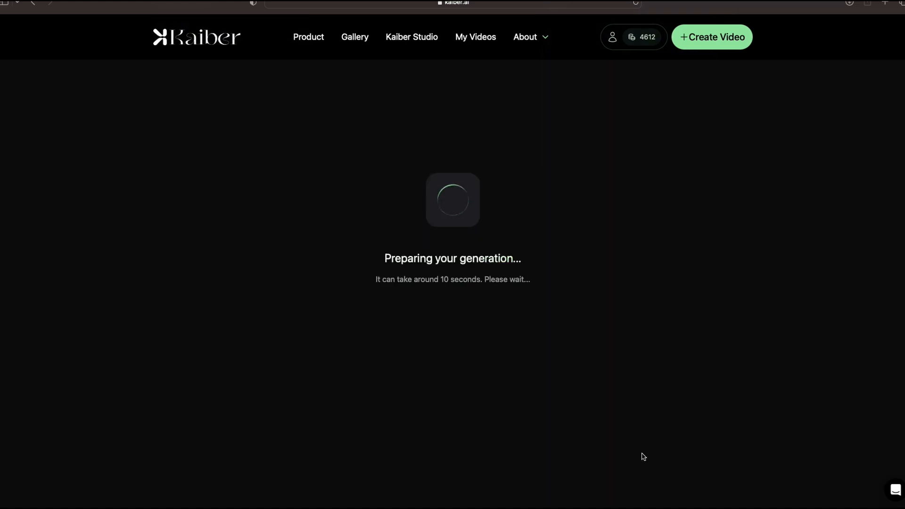
pyautogui.moveTo(741, 334)
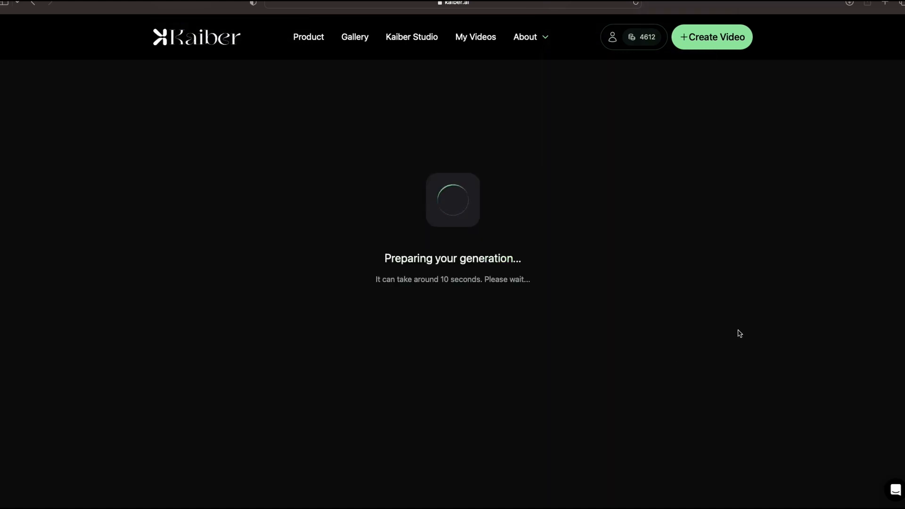
pyautogui.moveTo(777, 309)
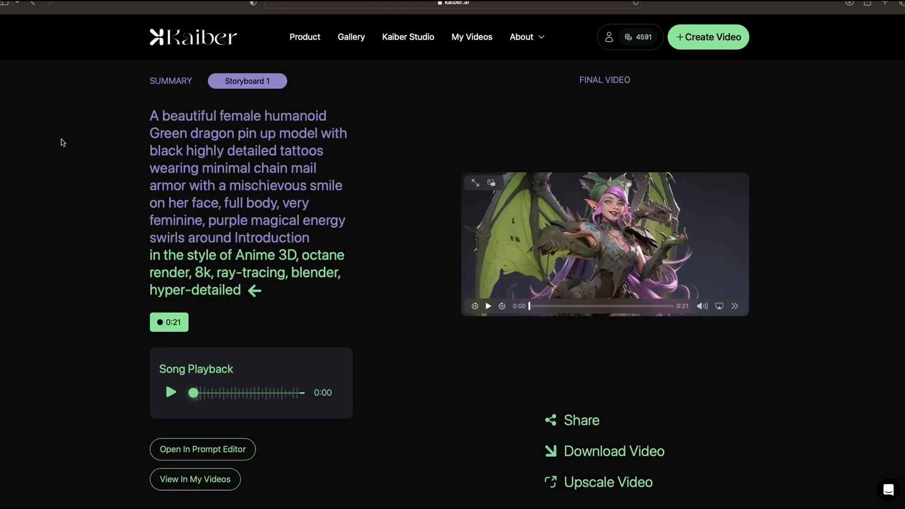
pyautogui.moveTo(672, 124)
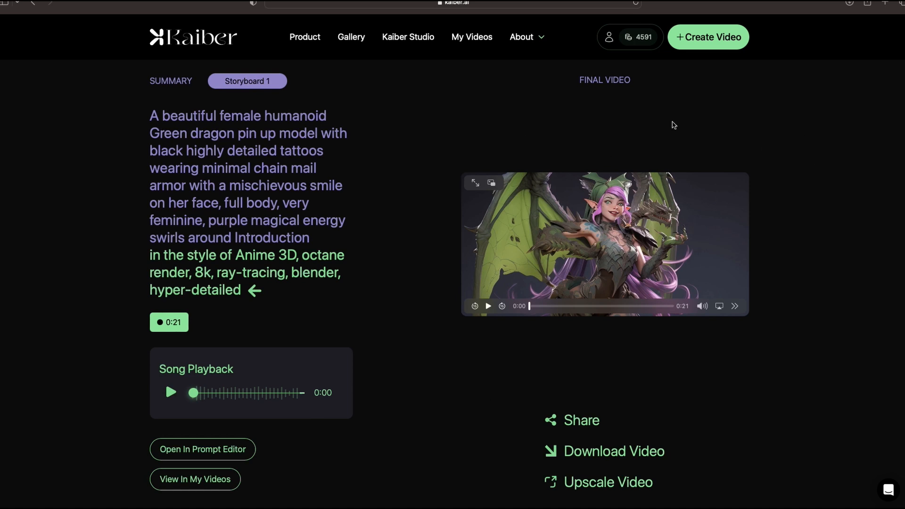
pyautogui.moveTo(489, 308)
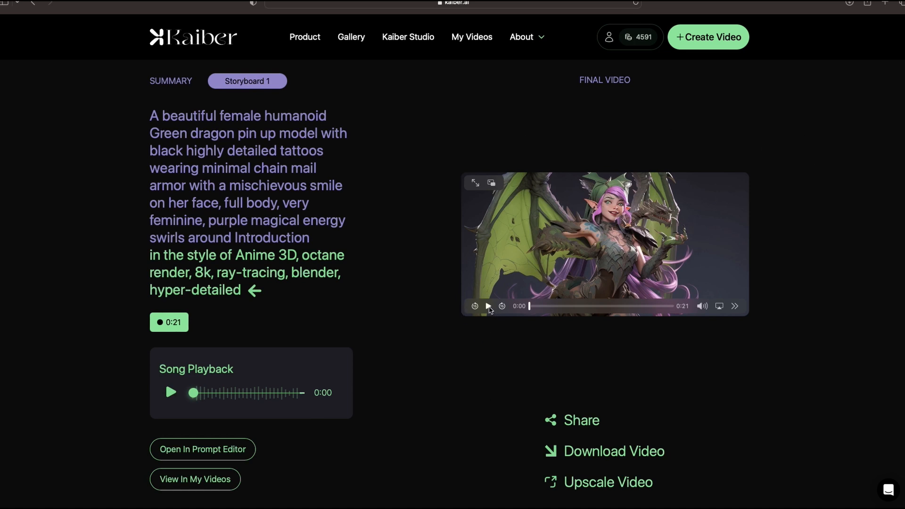
# - Play the 21-second dragon video briefly on the Final Video player, then pause it
pyautogui.click(488, 306)
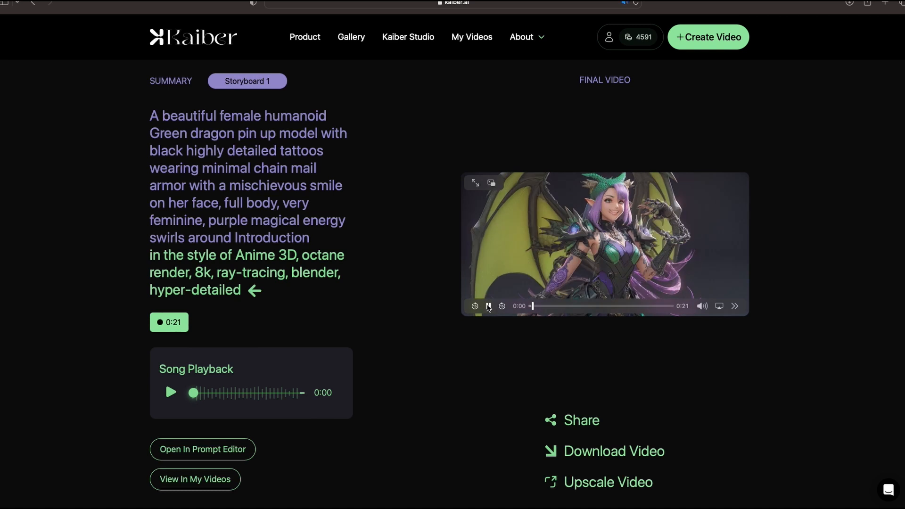
pyautogui.click(487, 306)
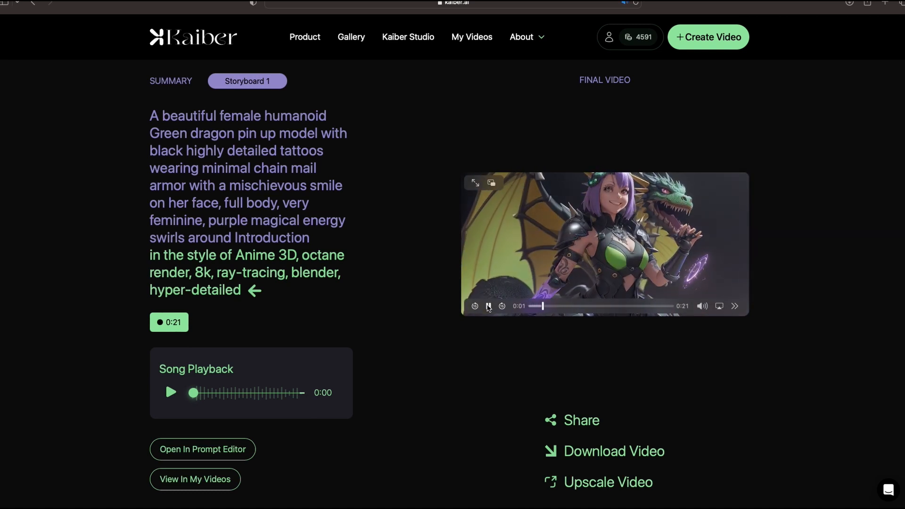
pyautogui.scroll(-3)
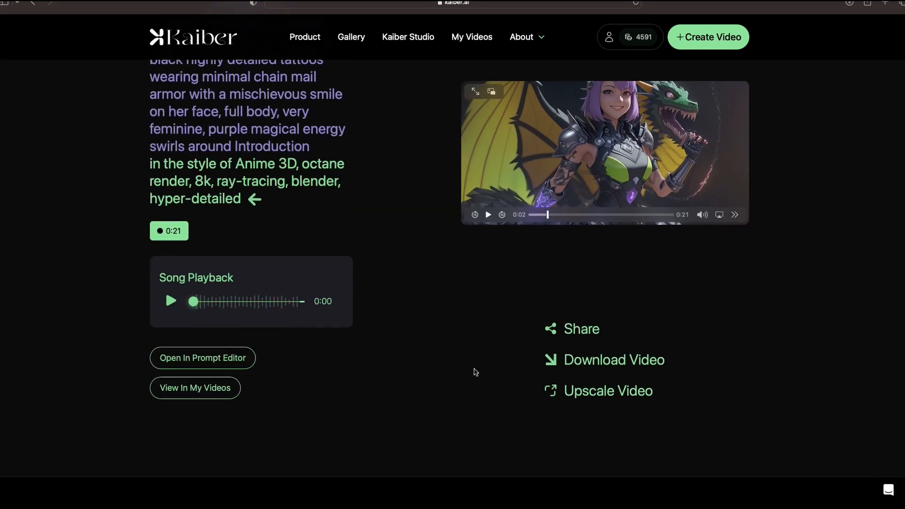
pyautogui.moveTo(607, 391)
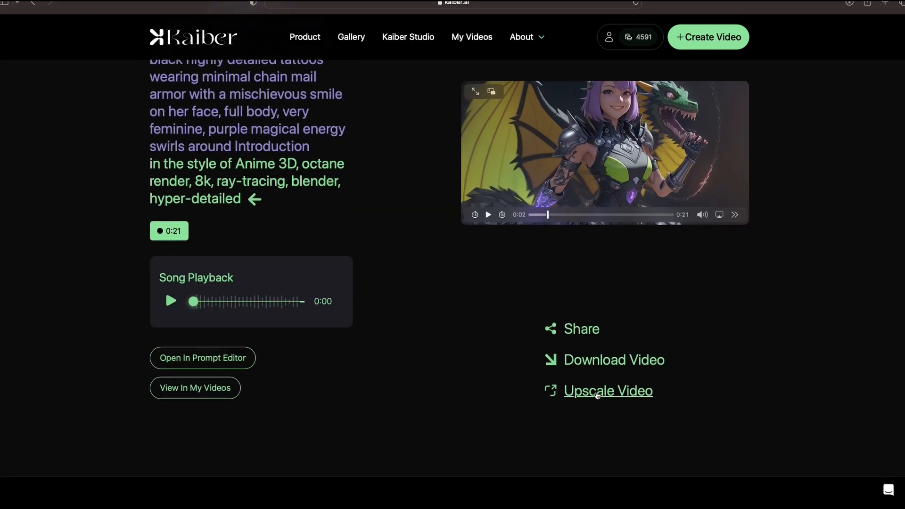
# - Upscale the dragon video to 4K resolution for 5 credits
pyautogui.click(608, 391)
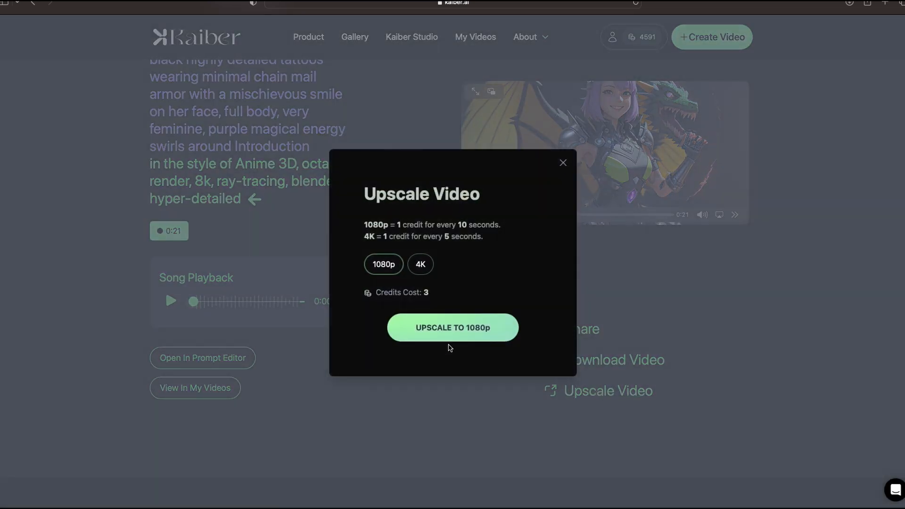
pyautogui.click(420, 264)
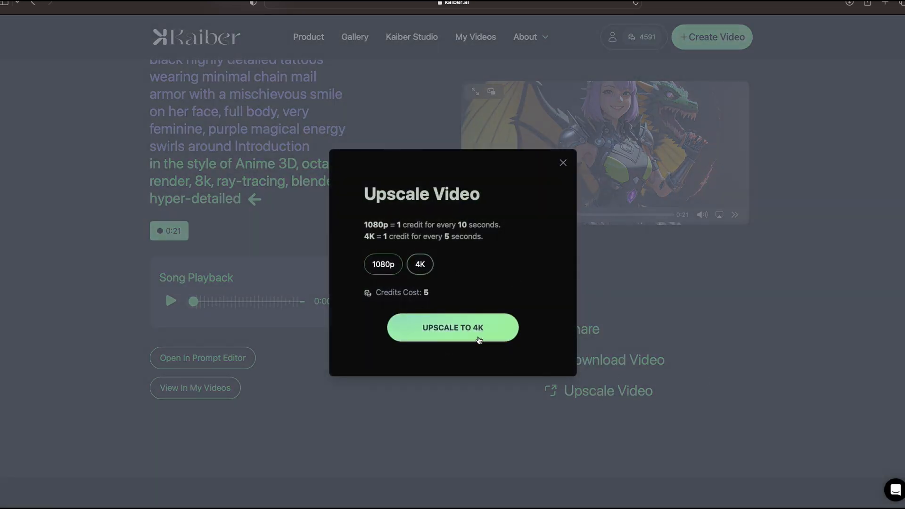
pyautogui.click(452, 327)
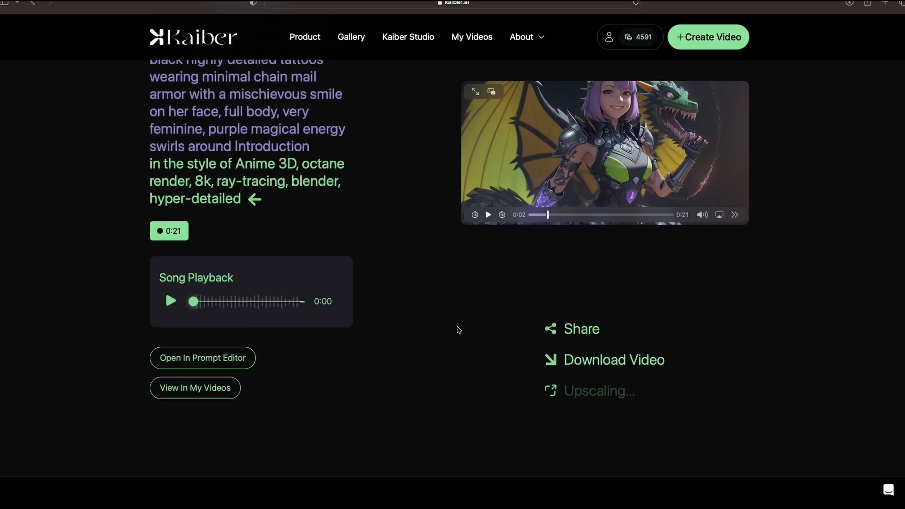